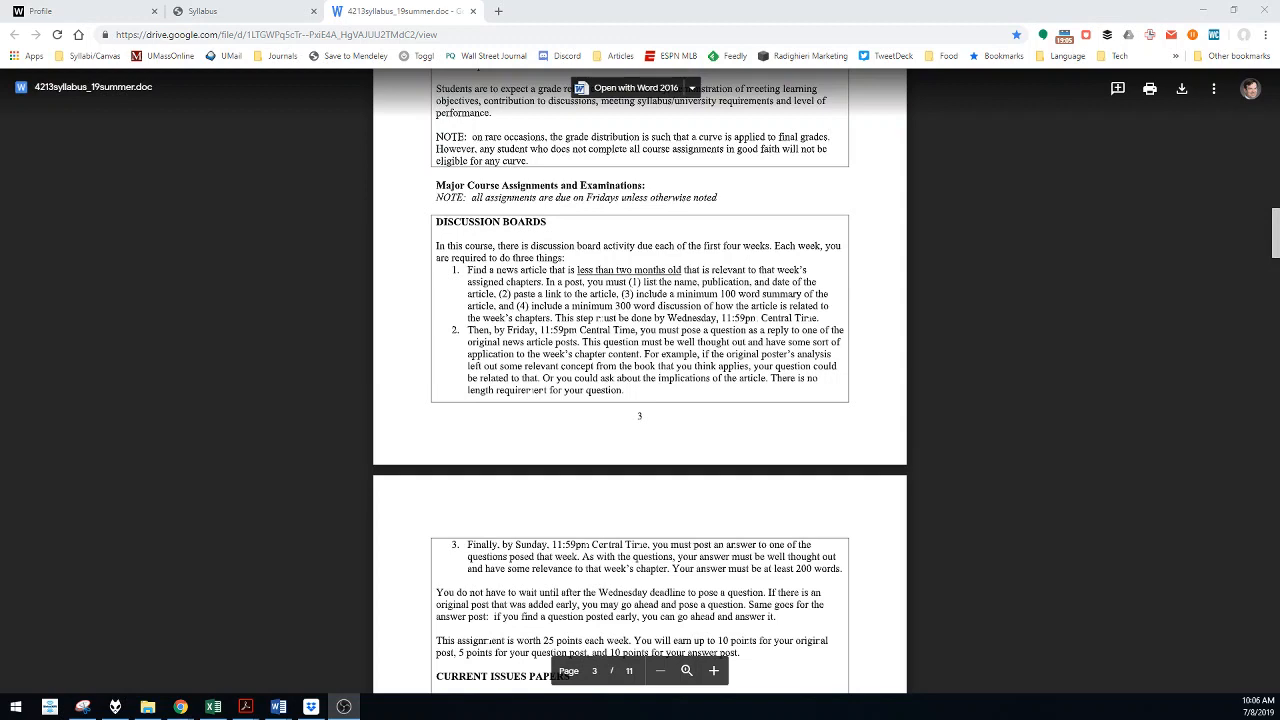
mouse_move(296, 416)
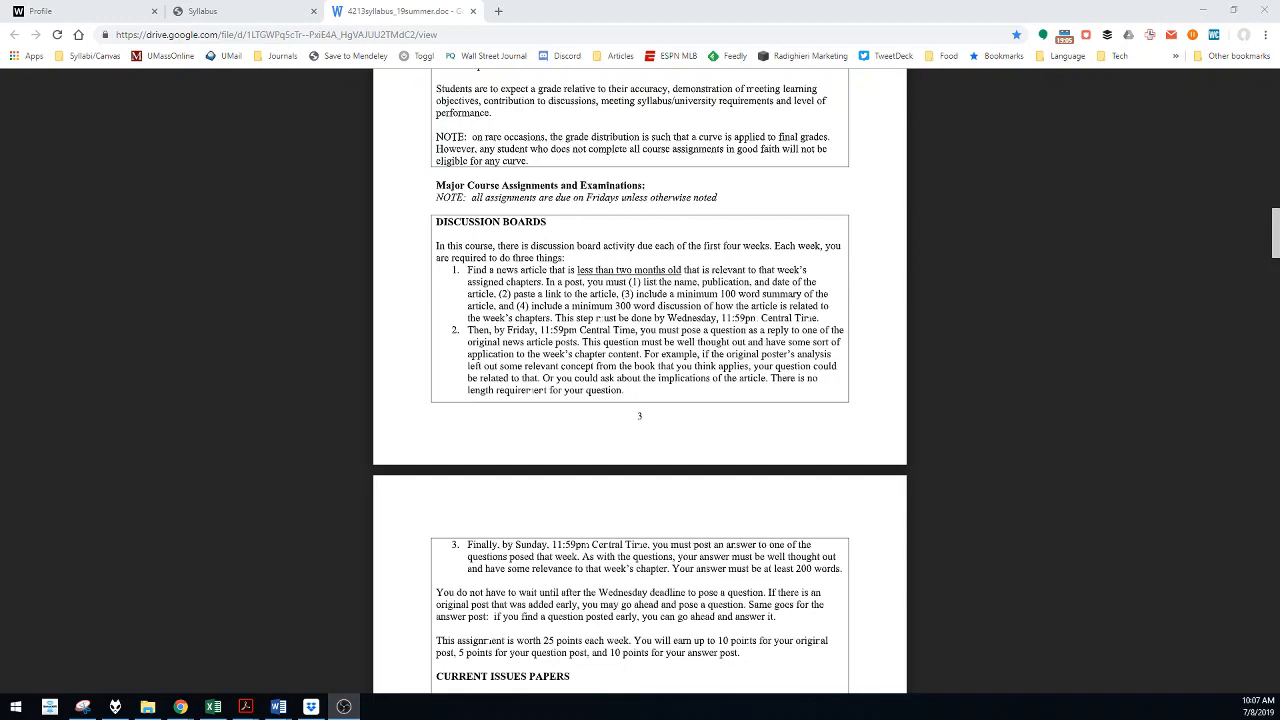
scroll(down, 3)
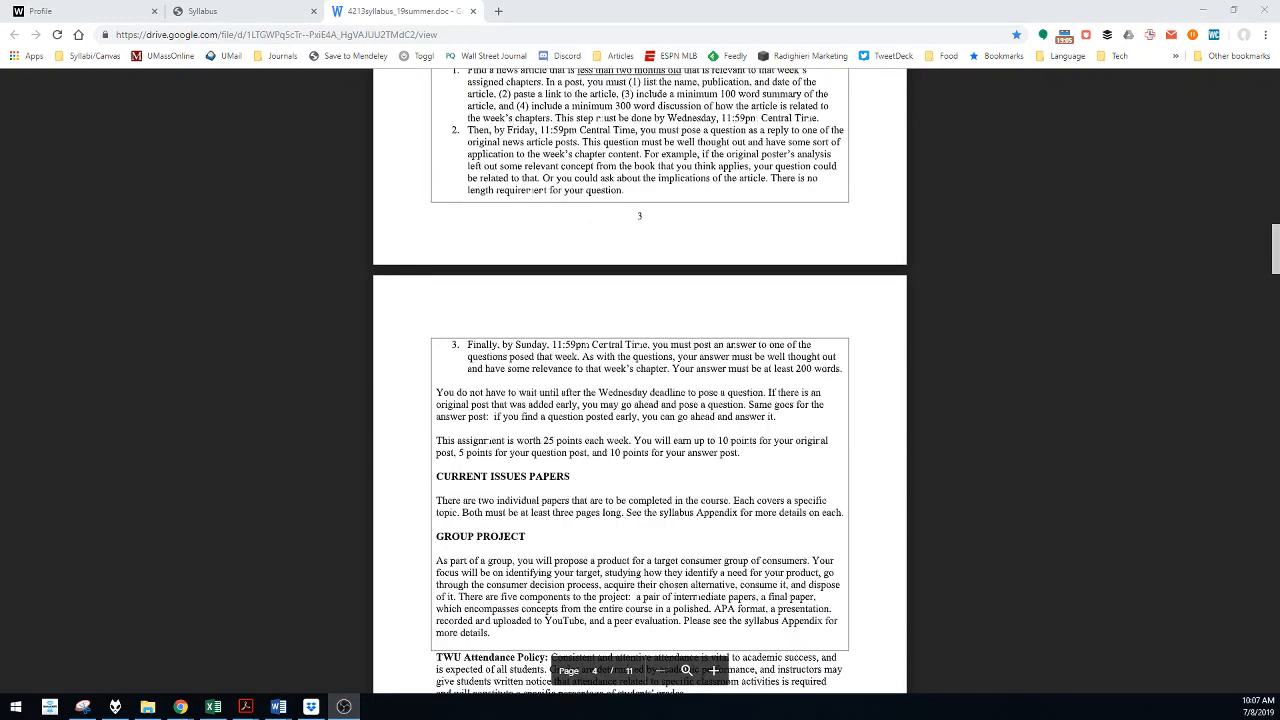